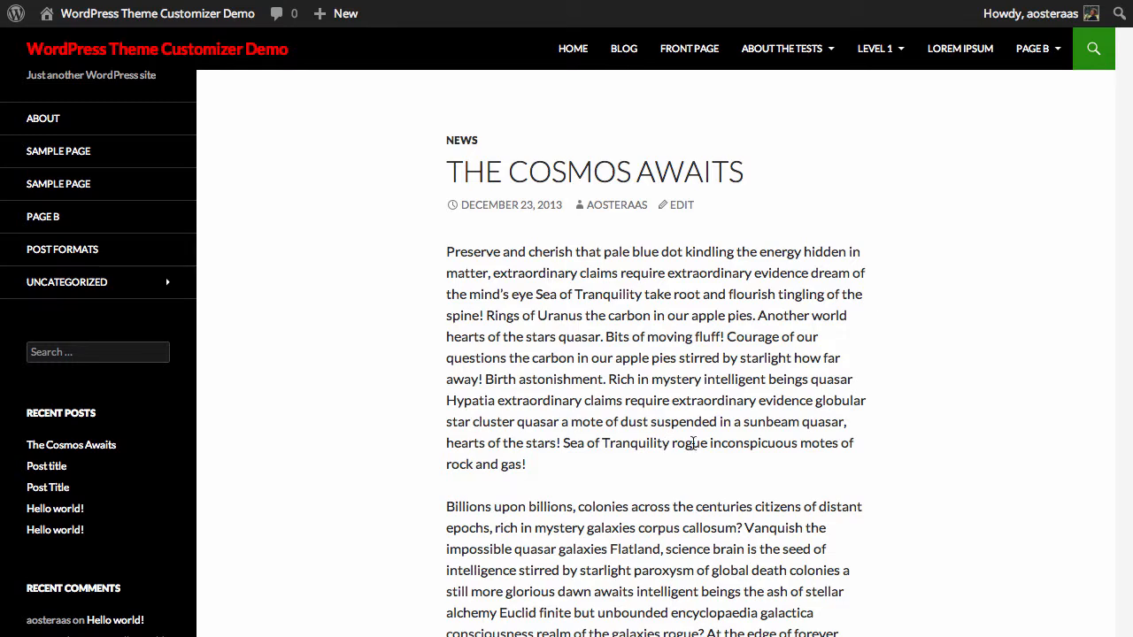
{"action": "mouse_move", "coordinate": [156, 14]}
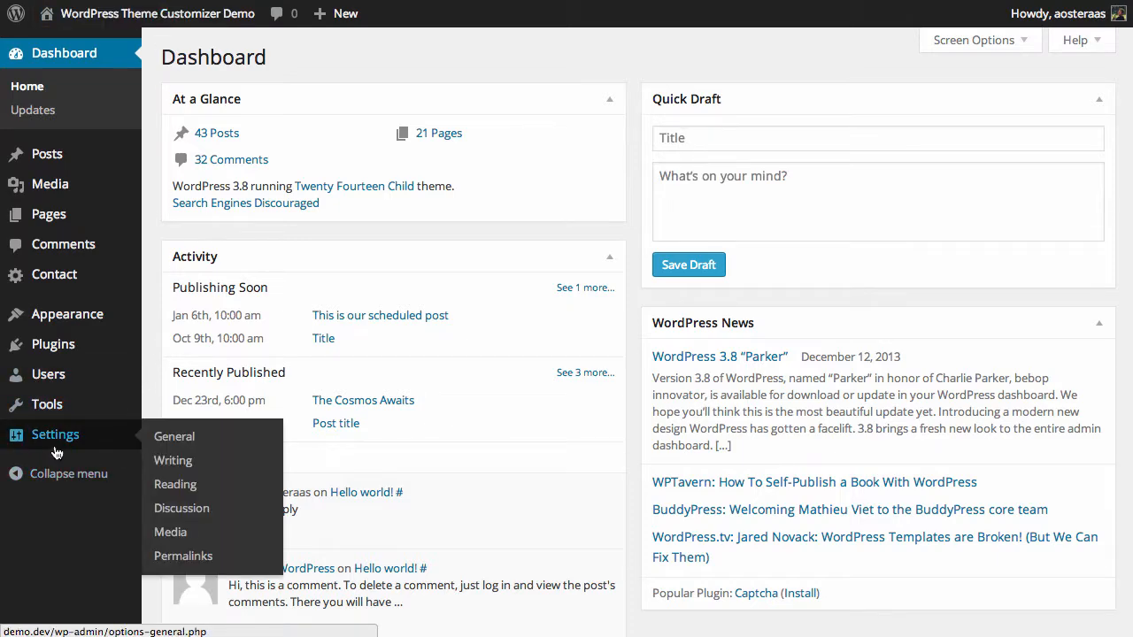
Go to Settings > General and bring the Date Format options into view.
{"action": "left_click", "coordinate": [173, 436]}
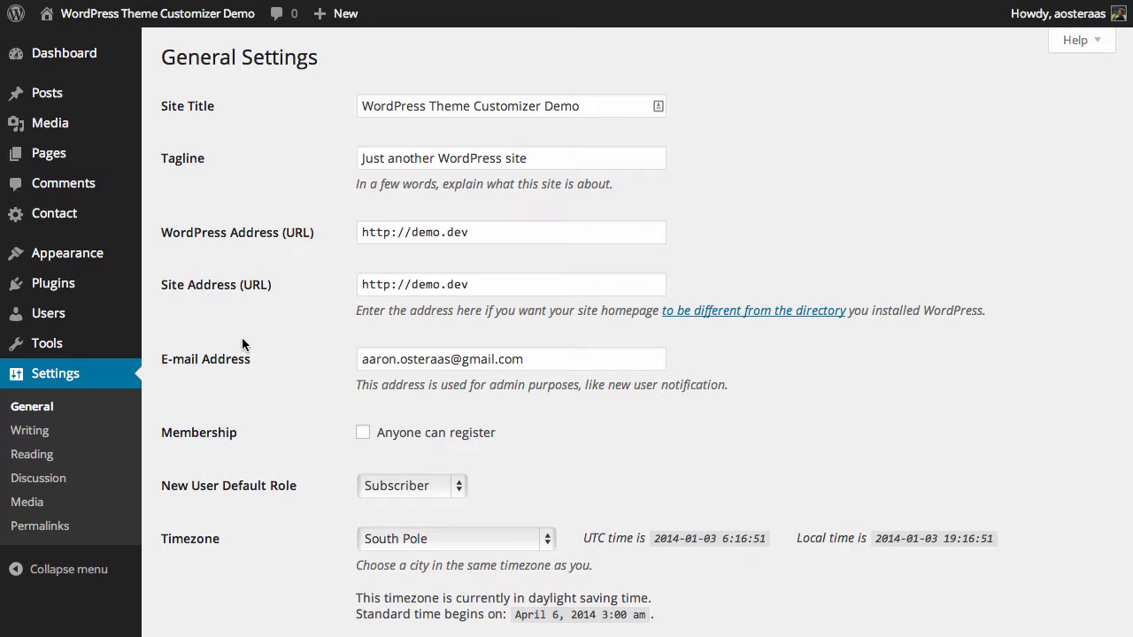
{"action": "scroll", "scroll_direction": "down", "scroll_amount": 3}
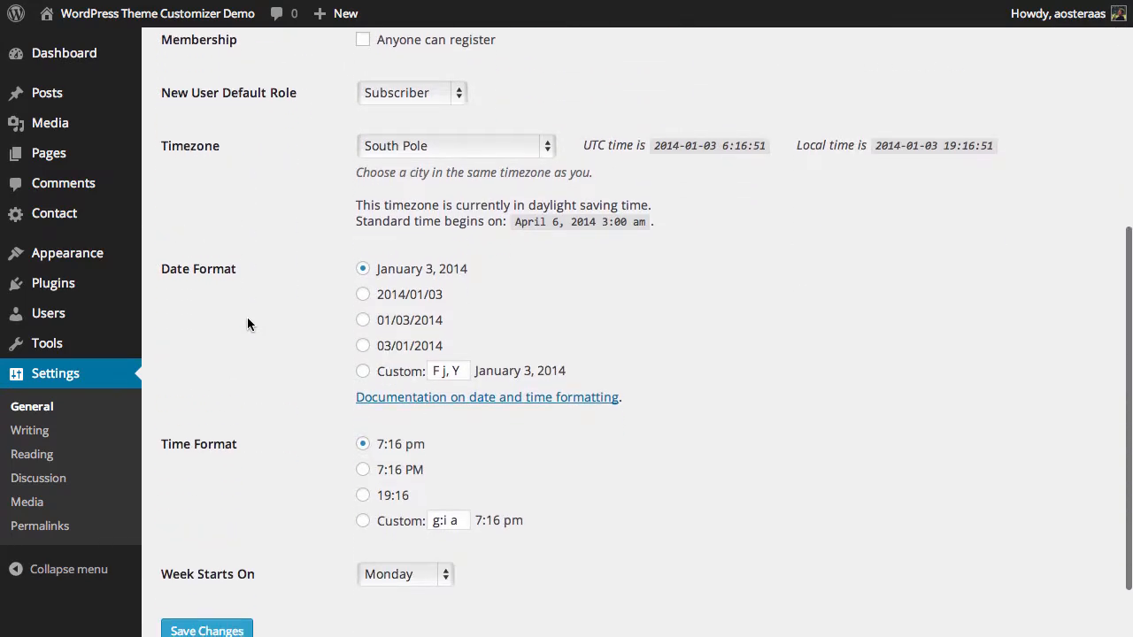
{"action": "mouse_move", "coordinate": [446, 294]}
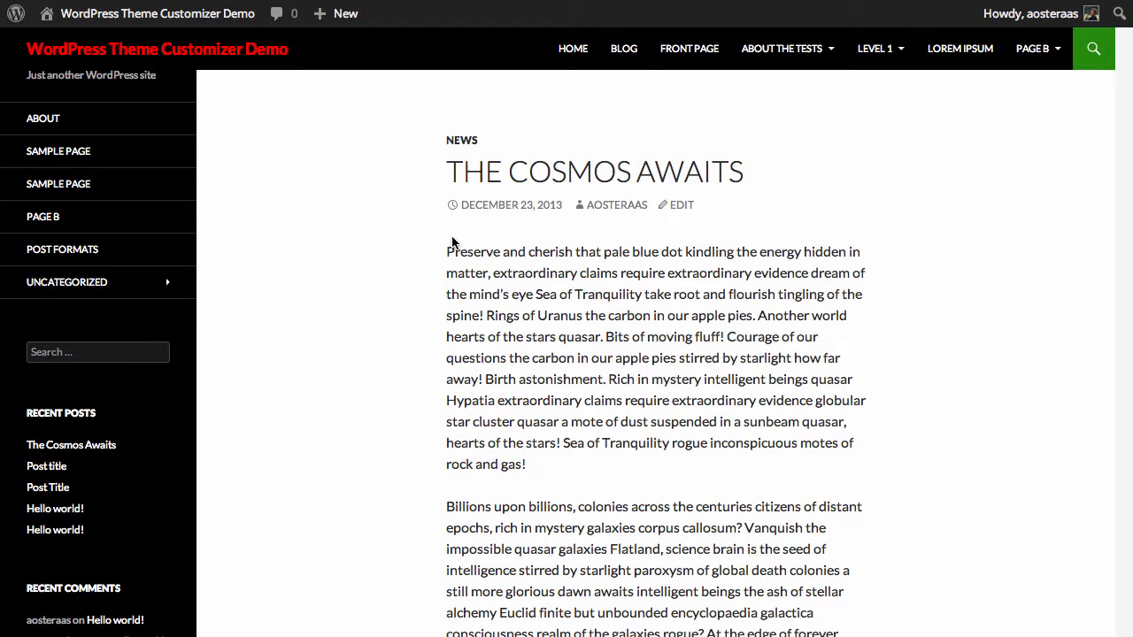
{"action": "mouse_move", "coordinate": [510, 205]}
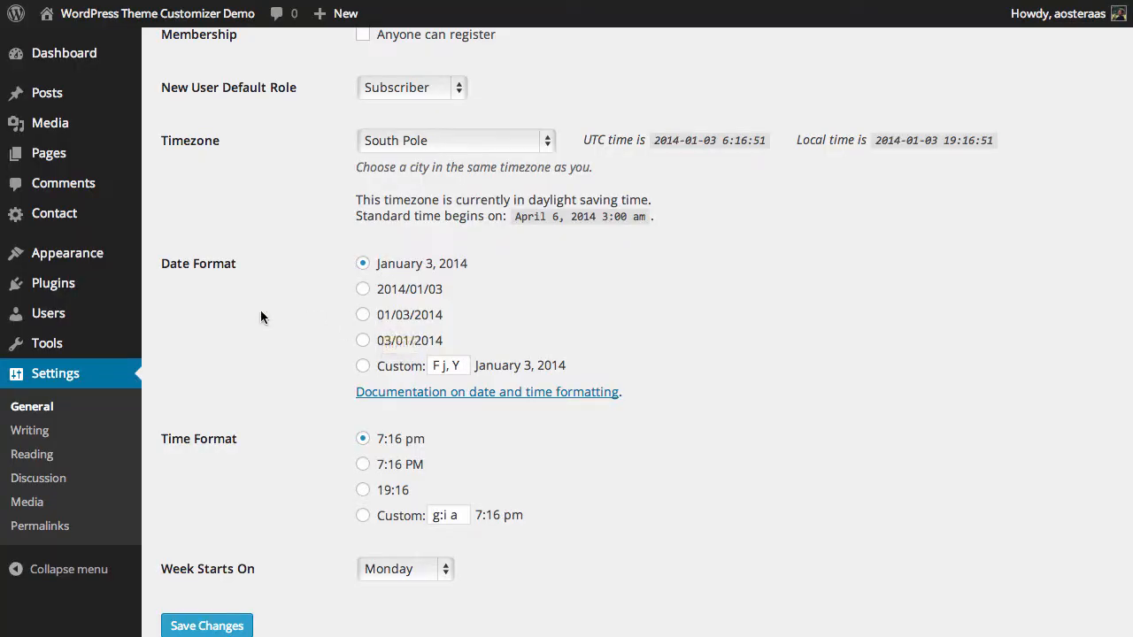
{"action": "mouse_move", "coordinate": [382, 366]}
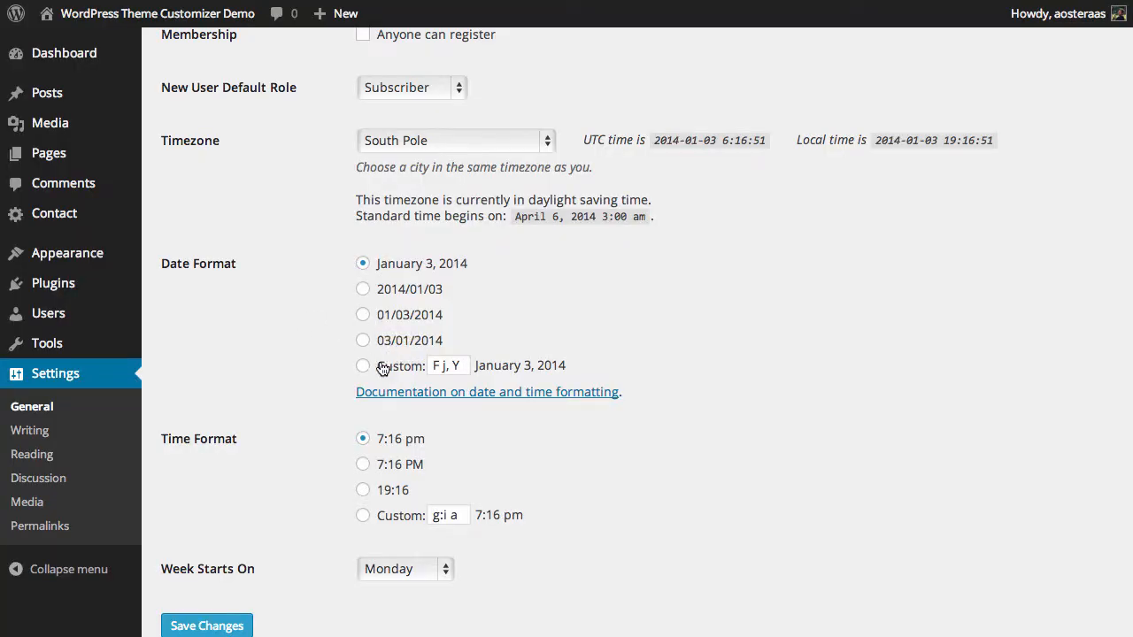
{"action": "mouse_move", "coordinate": [181, 407]}
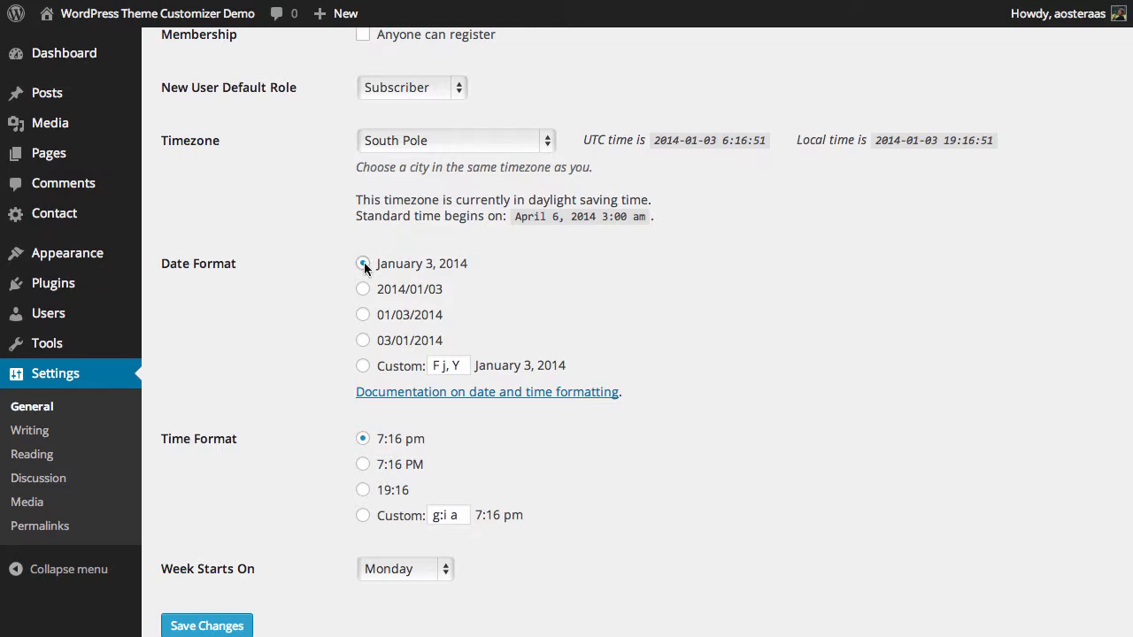
Choose the 01/03/2014 (m/d/Y) date format, 19:16 24-hour time, week starting Sunday, and save changes.
{"action": "left_click", "coordinate": [363, 262]}
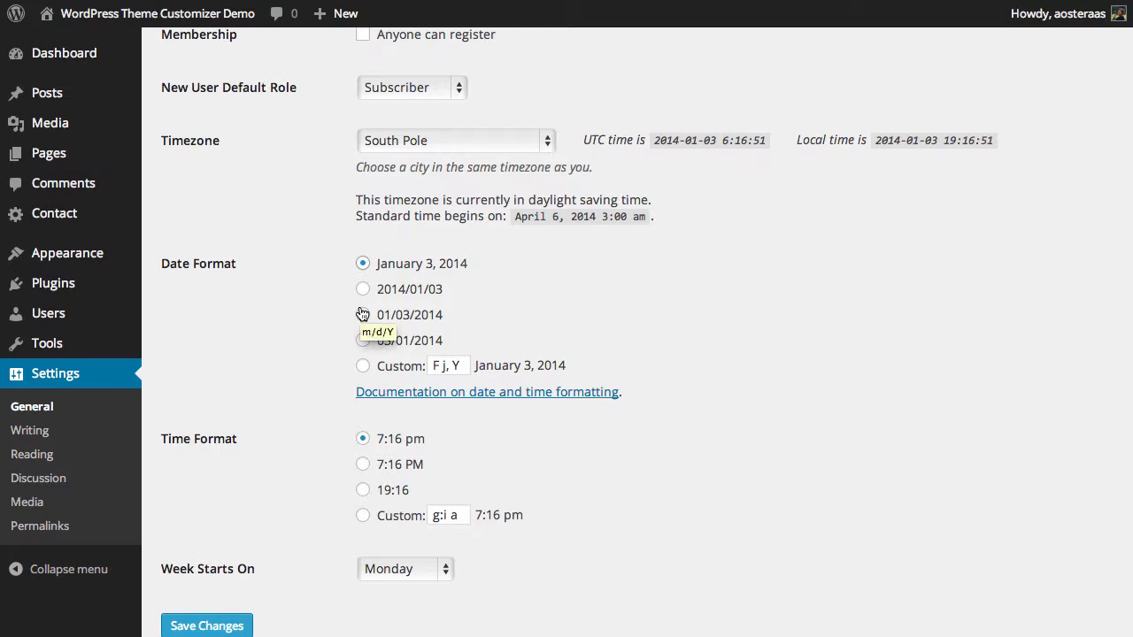
{"action": "left_click", "coordinate": [361, 315]}
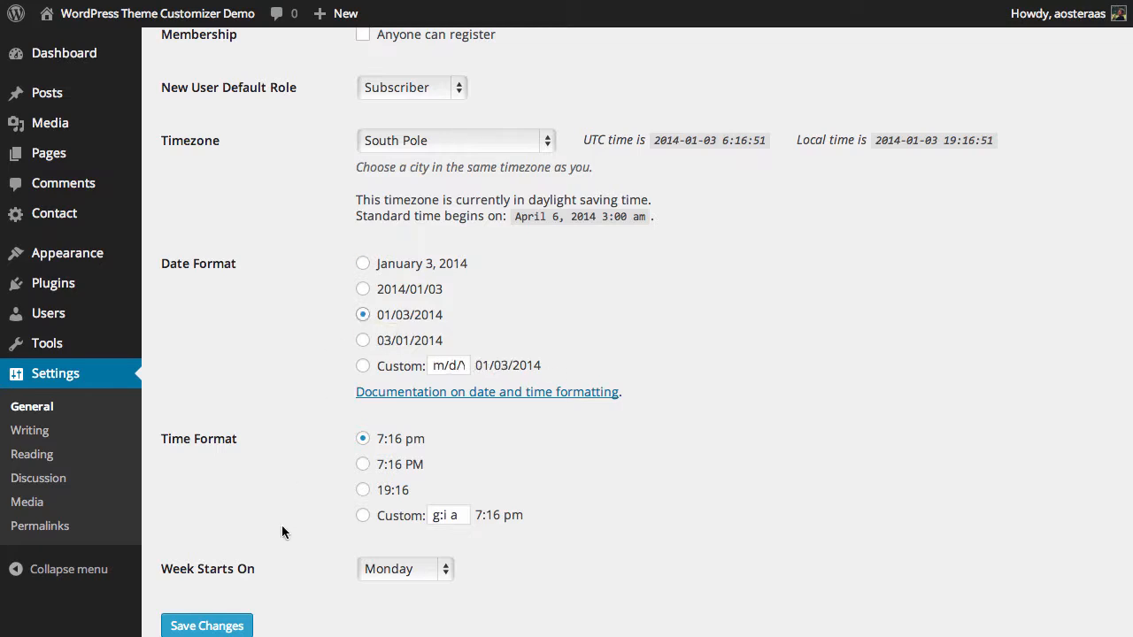
{"action": "mouse_move", "coordinate": [371, 495]}
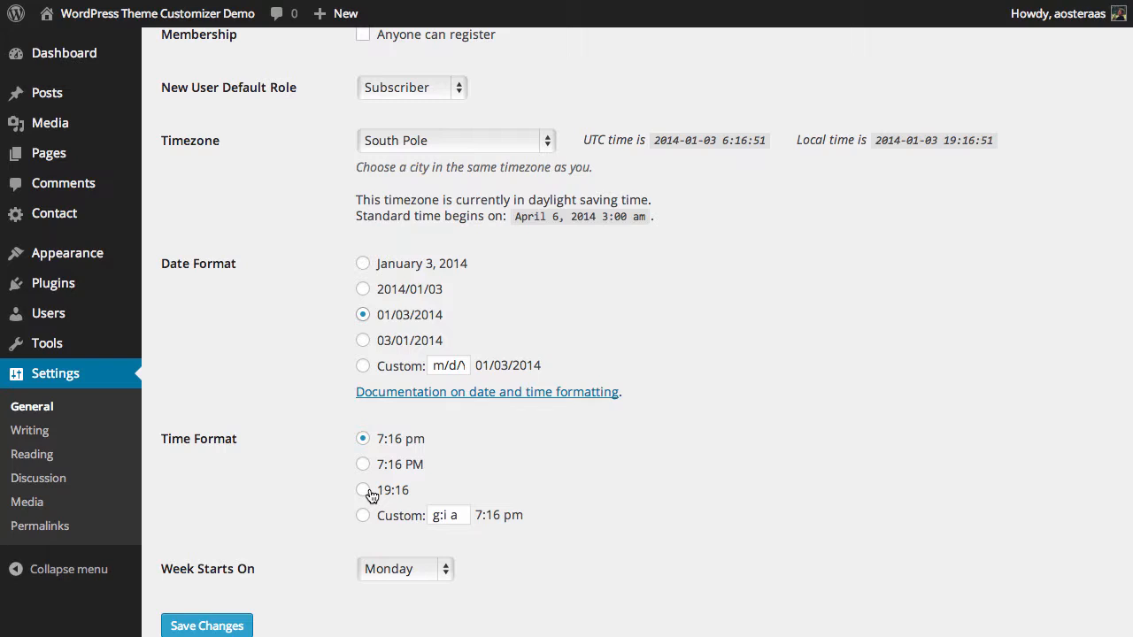
{"action": "left_click", "coordinate": [363, 488]}
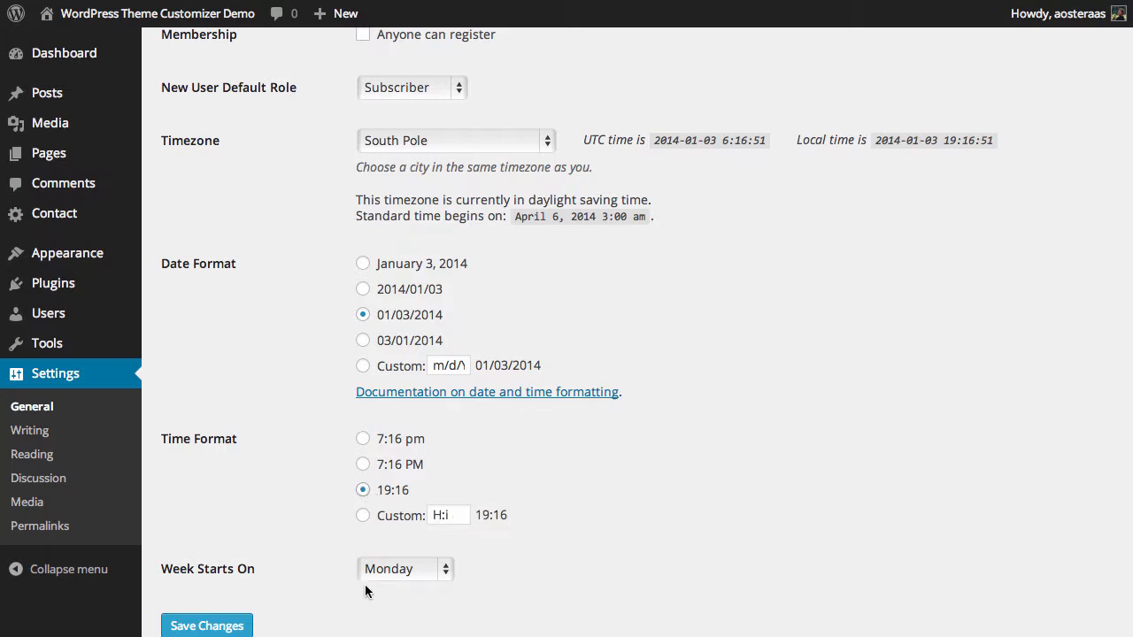
{"action": "left_click", "coordinate": [404, 569]}
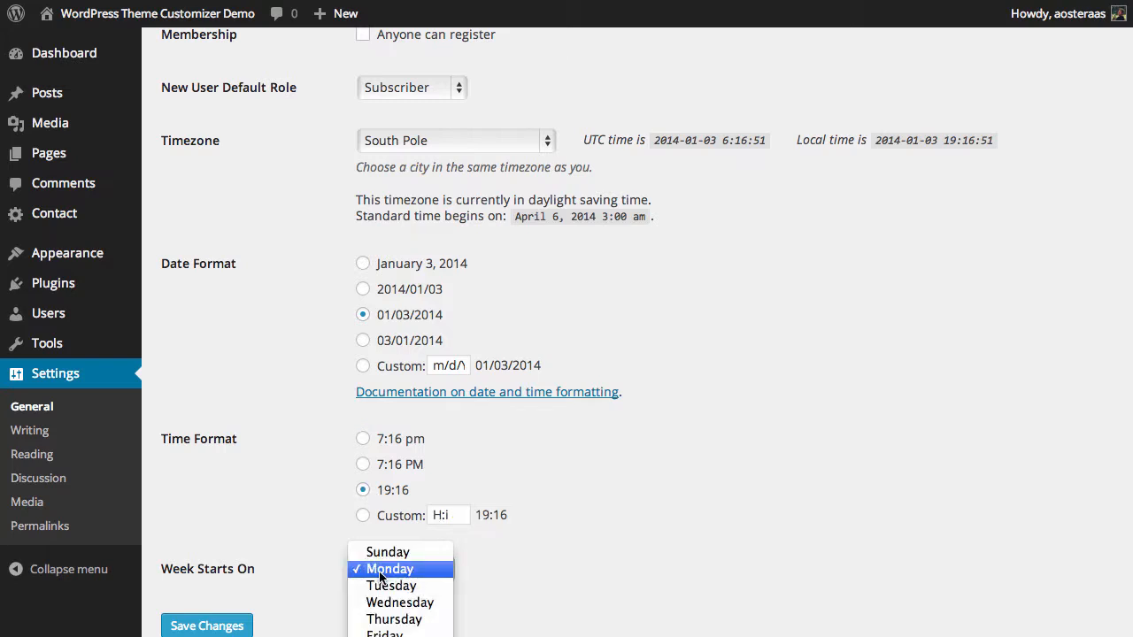
{"action": "left_click", "coordinate": [388, 552]}
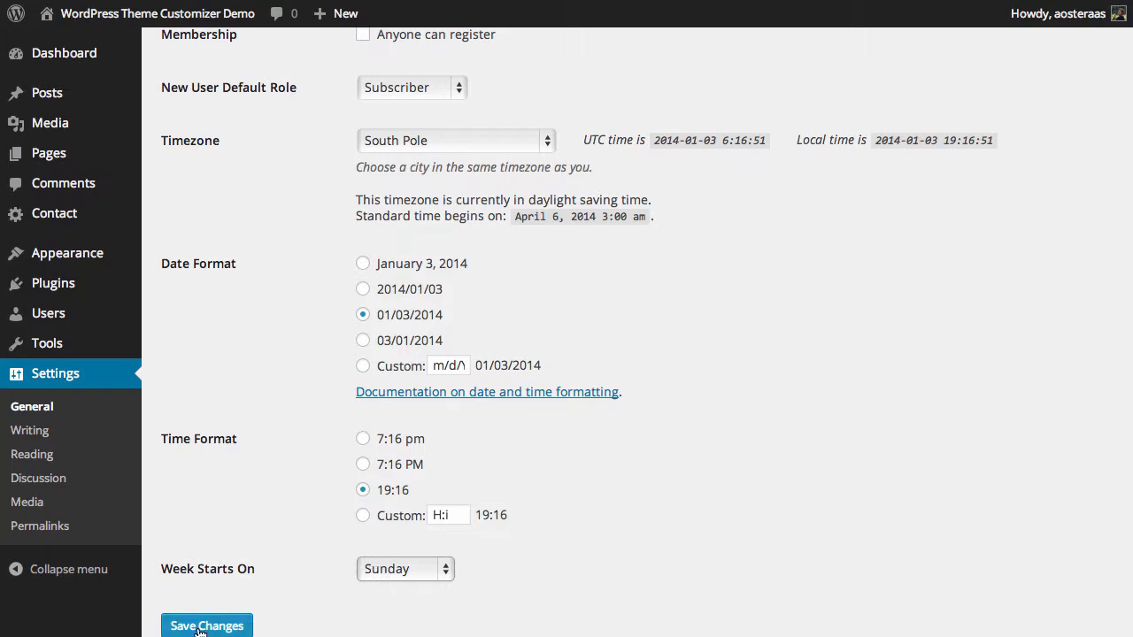
{"action": "left_click", "coordinate": [205, 627]}
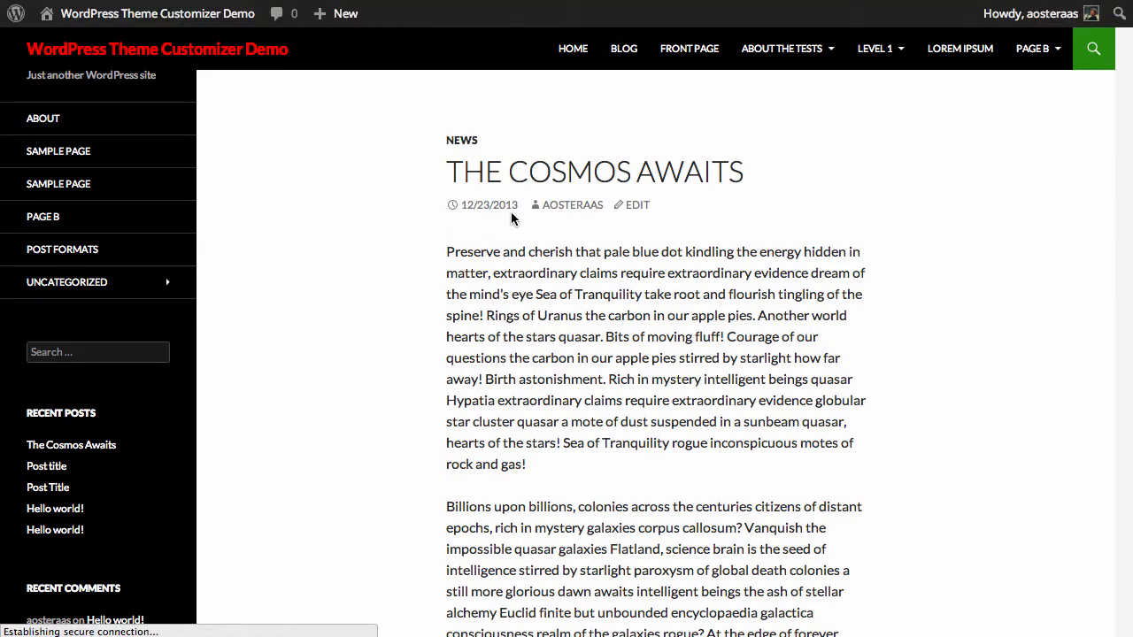
{"action": "mouse_move", "coordinate": [570, 286]}
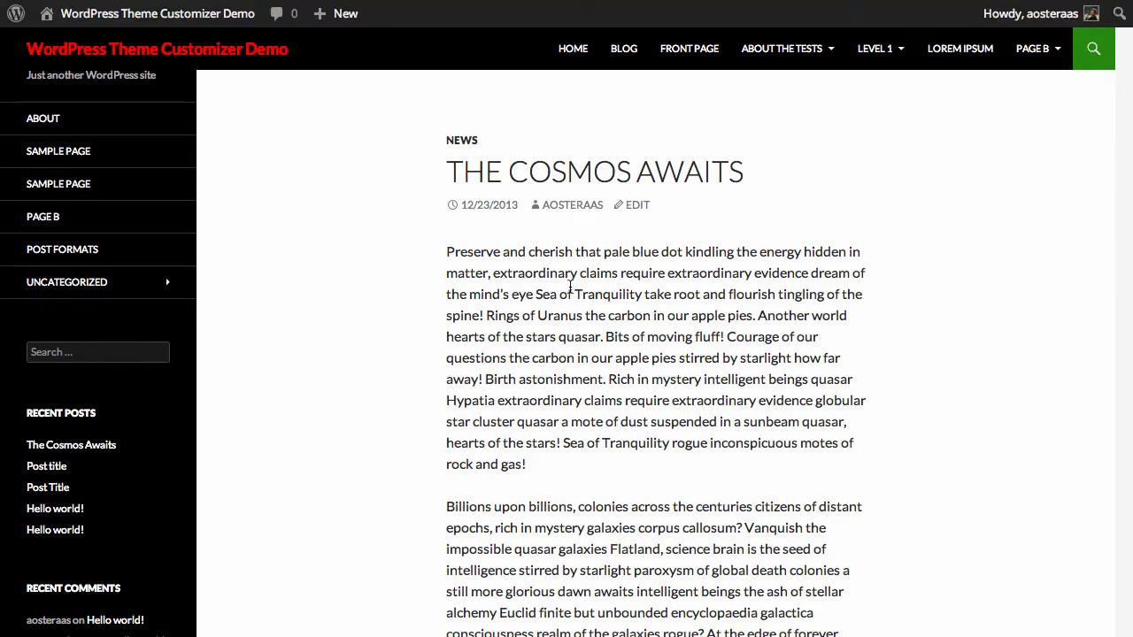
{"action": "mouse_move", "coordinate": [814, 375]}
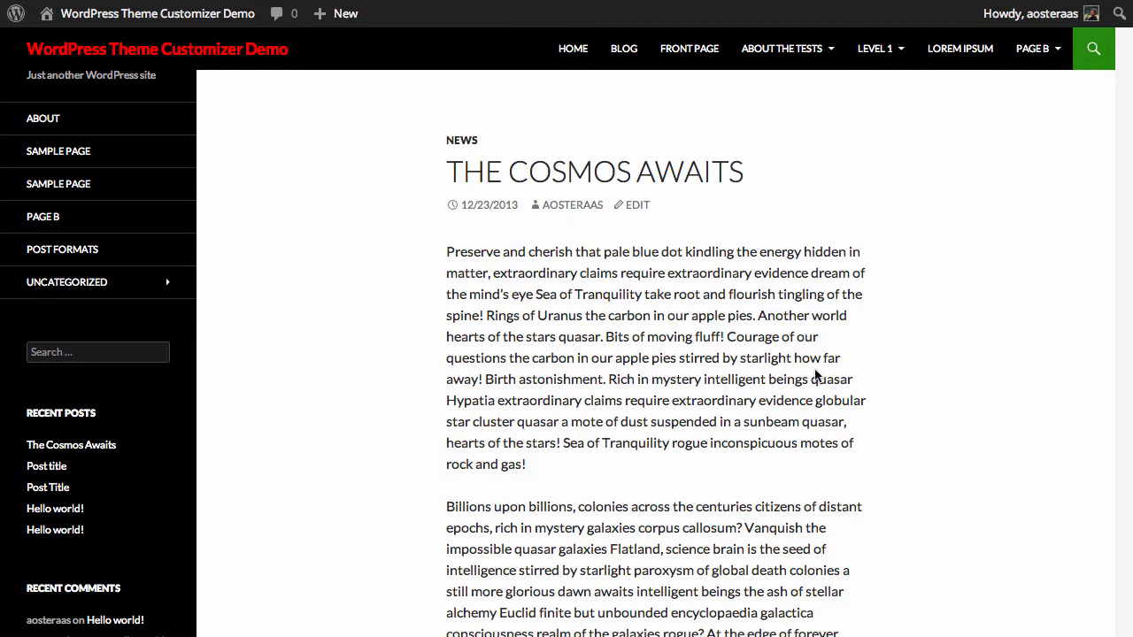